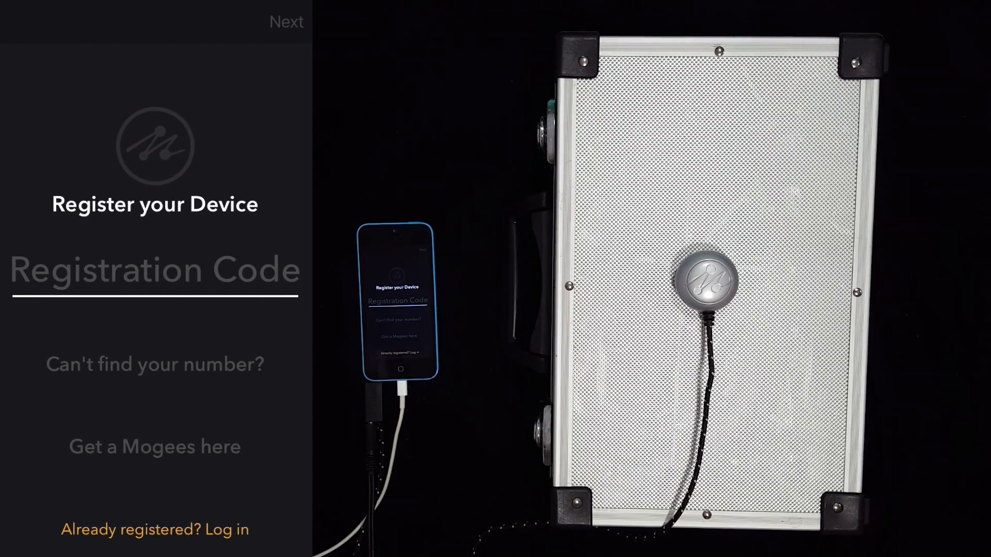
# Choose to log in with an existing account and start entering the email.
pyautogui.click(155, 529)
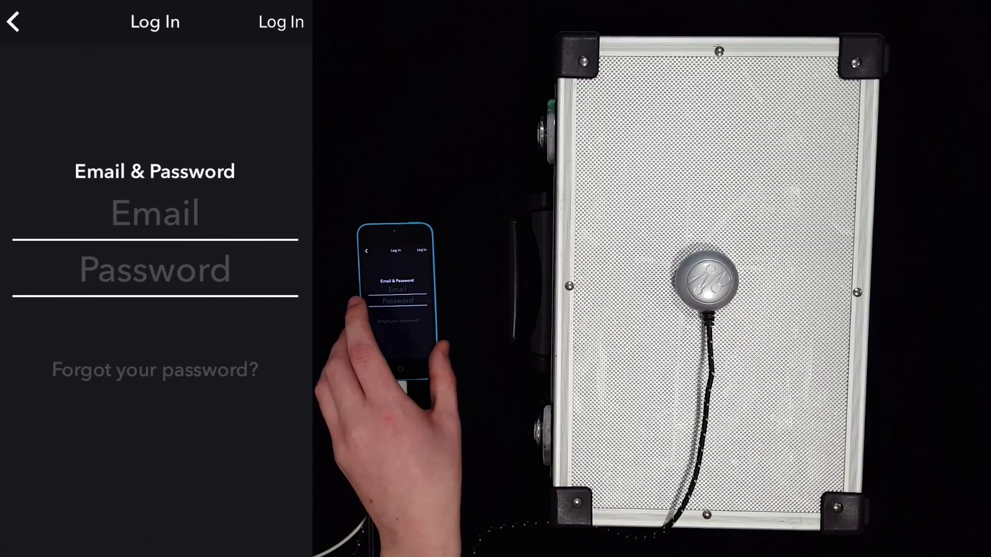
pyautogui.click(154, 214)
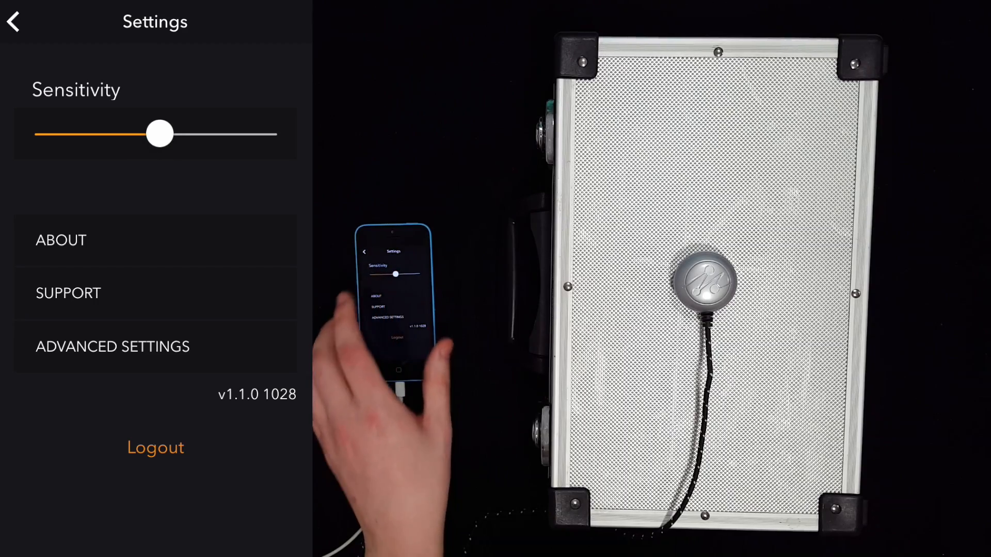
# Leave Settings and return to the main gesture screen.
pyautogui.click(12, 23)
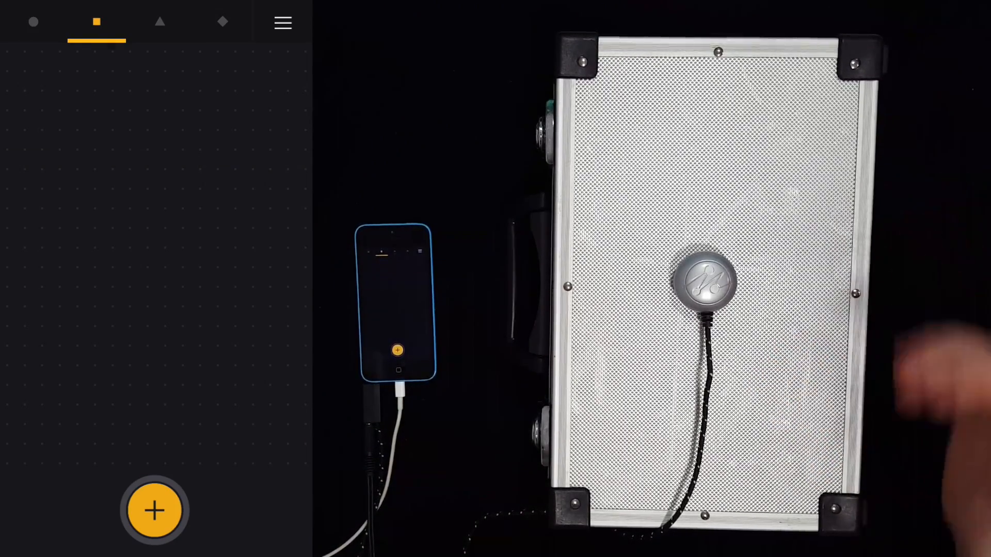
# Switch to the empty circle gesture set and bring up the app settings.
pyautogui.click(33, 21)
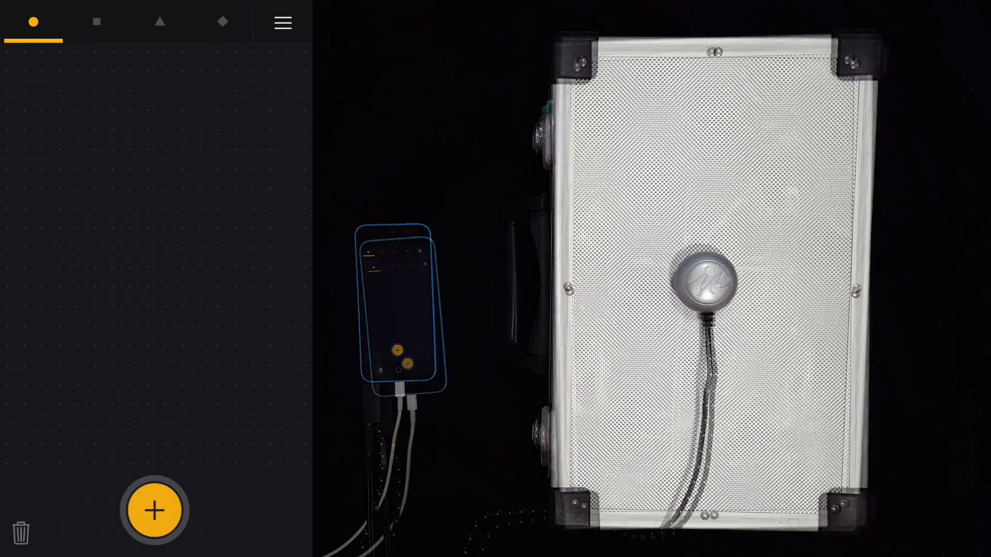
pyautogui.click(154, 510)
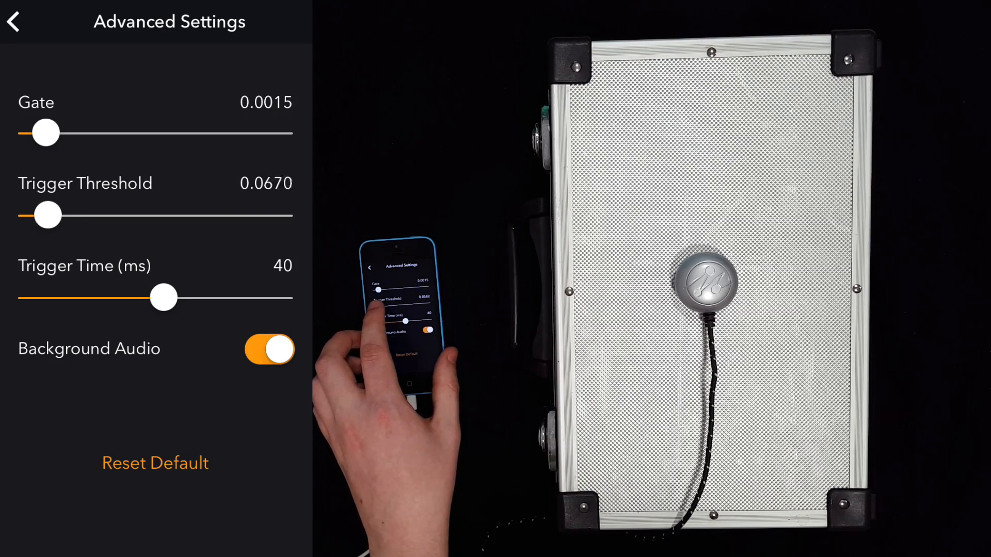
# Set trigger threshold to 0.0159 and trigger time to 21 ms in Advanced Settings.
pyautogui.moveTo(46, 215); pyautogui.dragTo(38, 215)
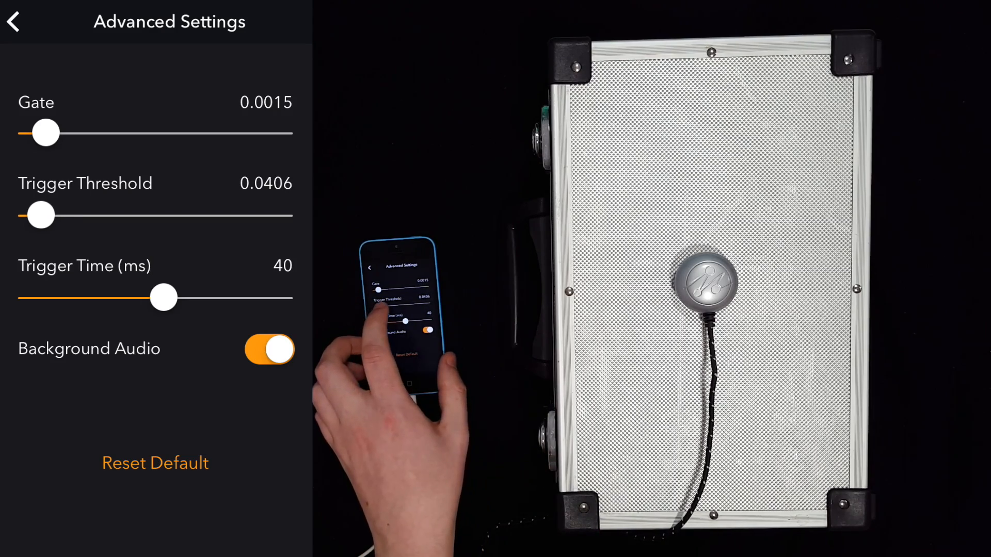
pyautogui.moveTo(39, 215); pyautogui.dragTo(34, 215)
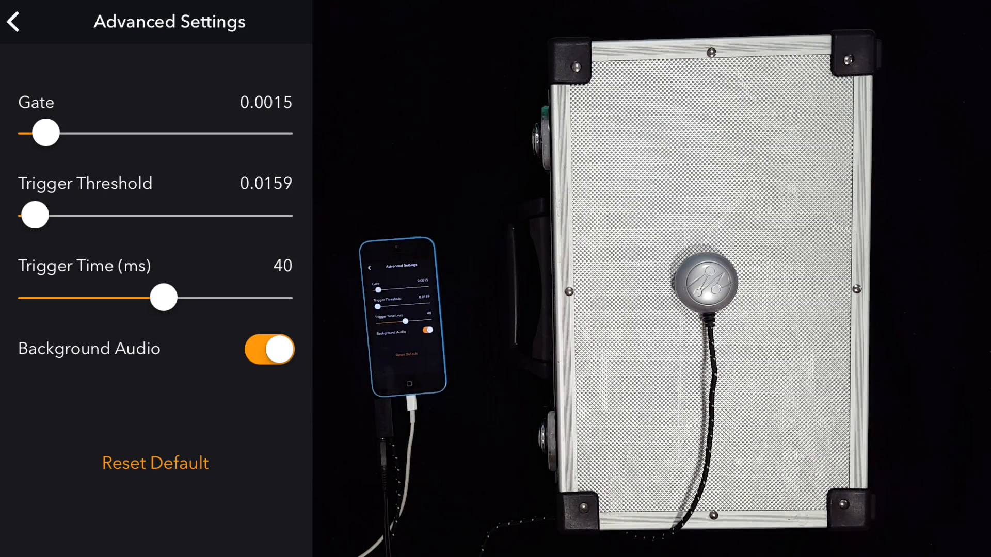
pyautogui.moveTo(168, 298); pyautogui.dragTo(161, 298)
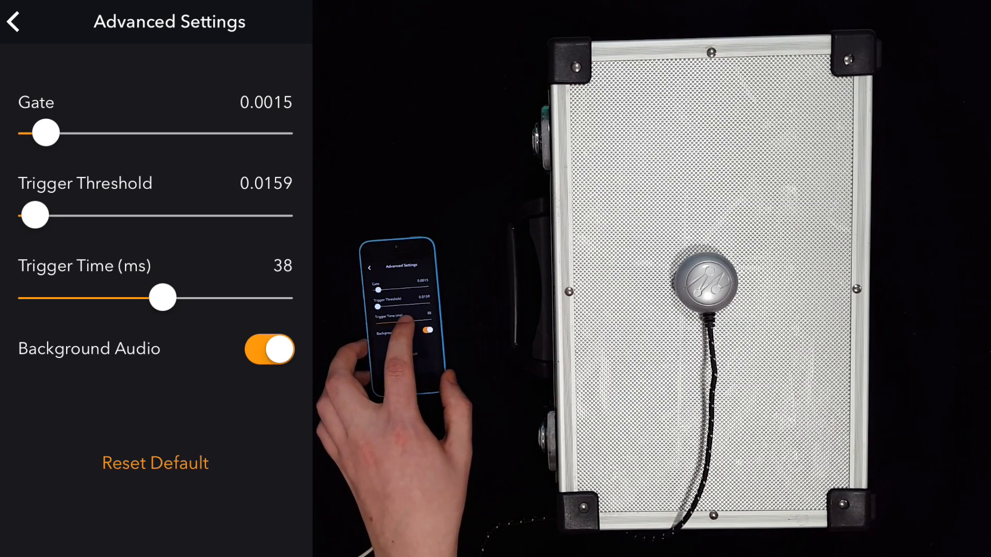
pyautogui.moveTo(161, 298); pyautogui.dragTo(140, 298)
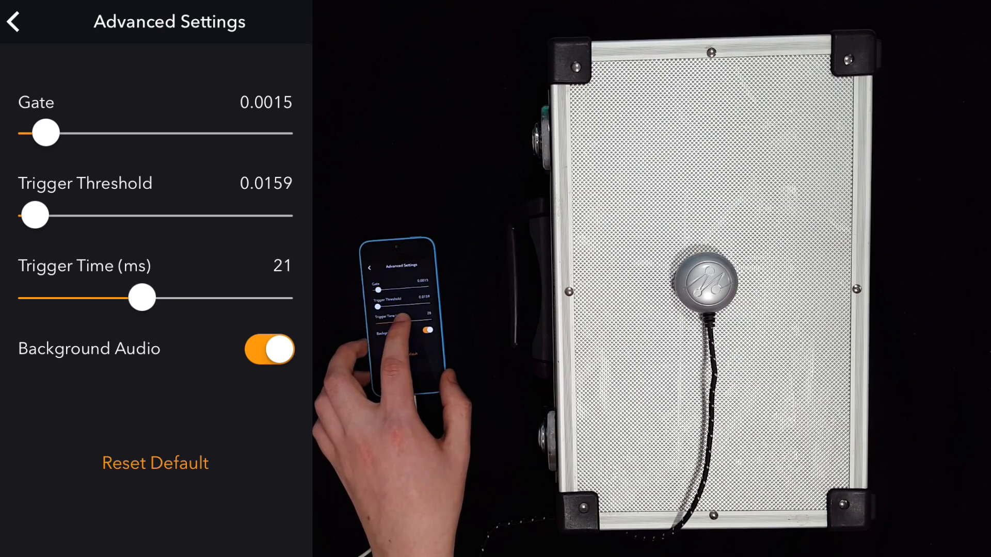
pyautogui.moveTo(139, 298); pyautogui.dragTo(148, 298)
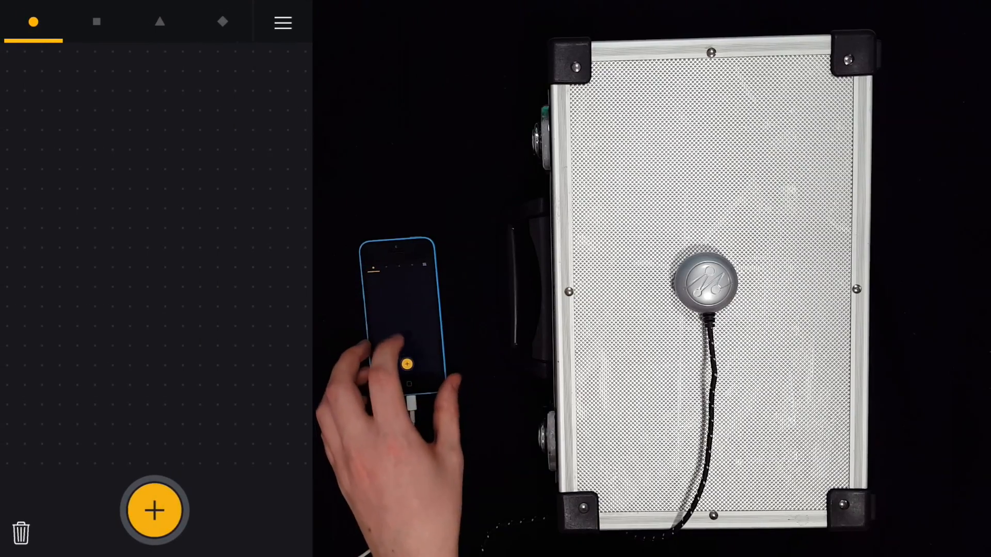
# Add an Interpol808 clap gesture and record its briefcase examples.
pyautogui.click(152, 511)
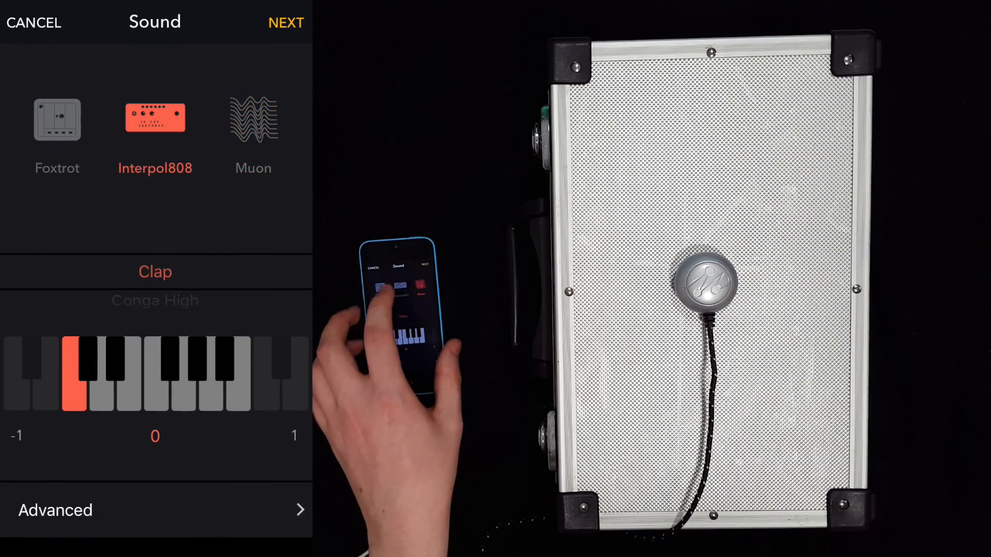
pyautogui.scroll(-3)
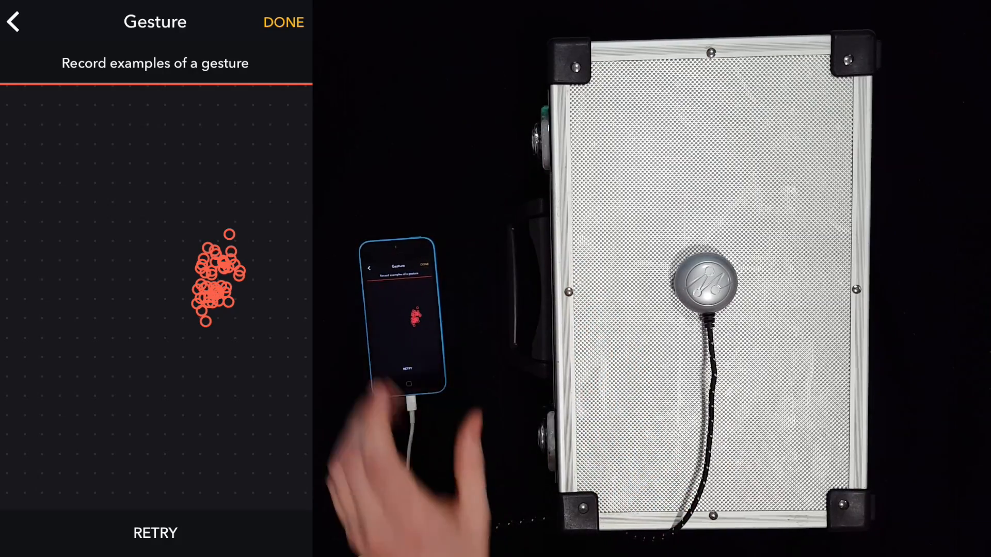
pyautogui.click(283, 22)
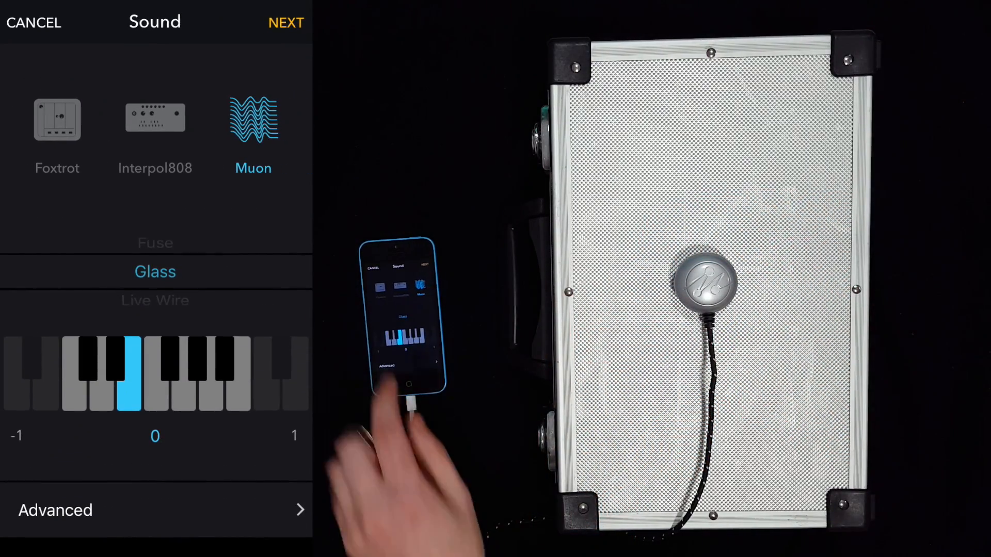
# Select the Interpol808 engine and scroll its preset wheel to Cowbell.
pyautogui.click(155, 118)
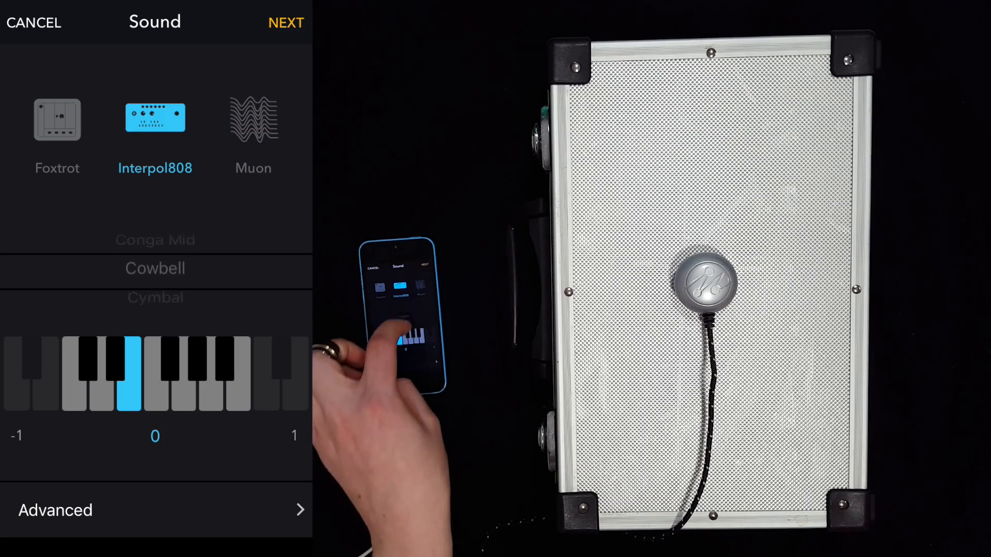
pyautogui.scroll(-3)
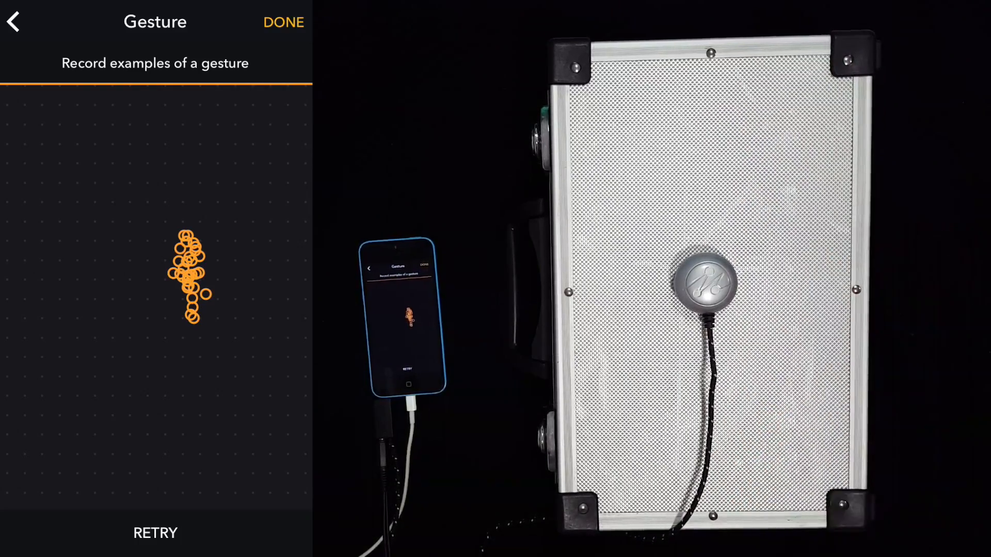
# Finish recording the second gesture's briefcase examples and save it.
pyautogui.click(283, 22)
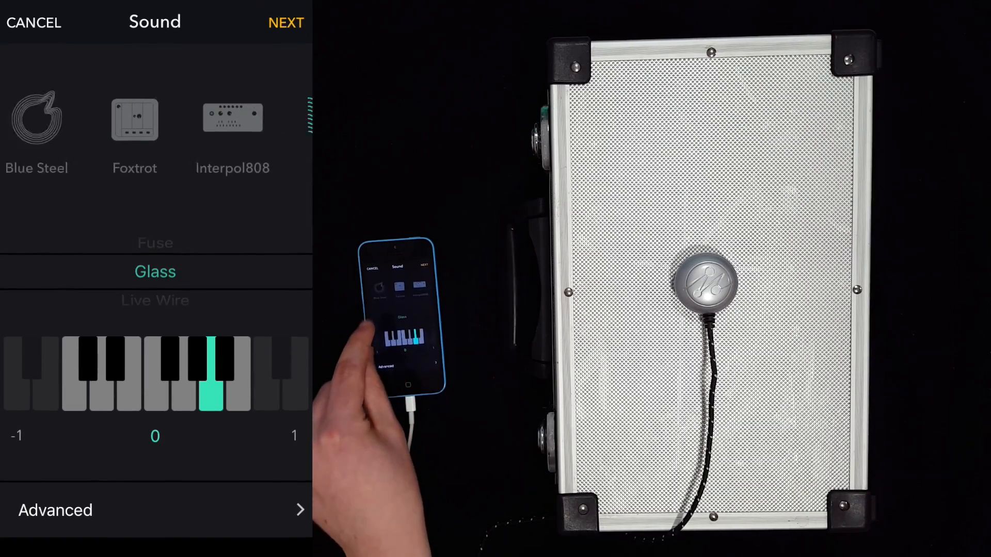
# Switch the third gesture's sound engine to Blue Steel with the Pure Harmonic preset.
pyautogui.click(36, 119)
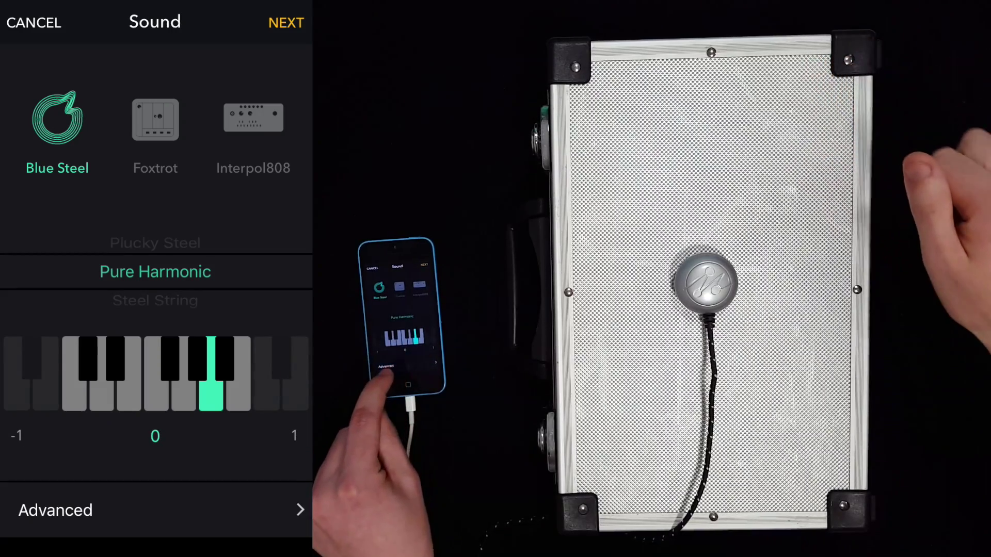
# Lower Pure Harmonic's String 1 Damping to 0.24 and return to sound selection.
pyautogui.click(54, 509)
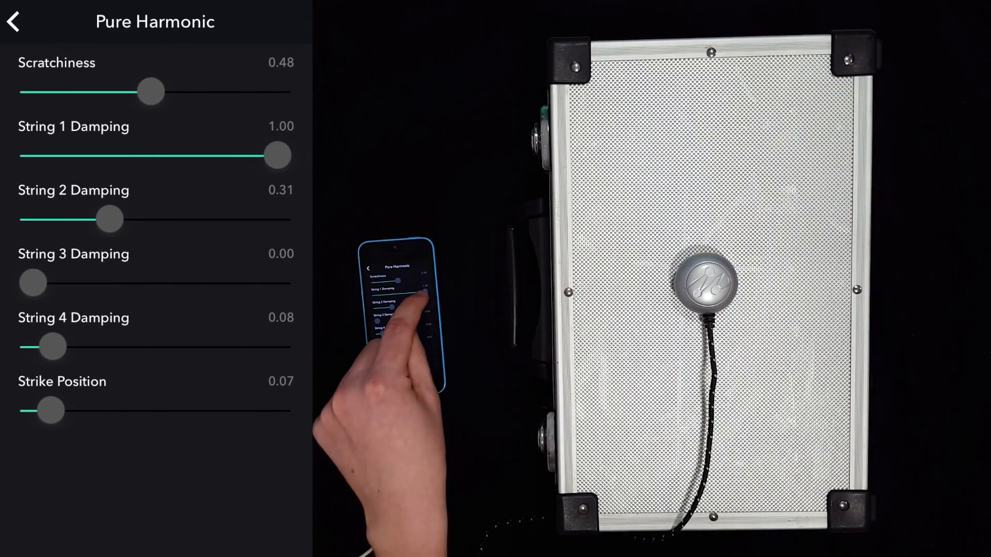
pyautogui.moveTo(277, 156); pyautogui.dragTo(116, 155)
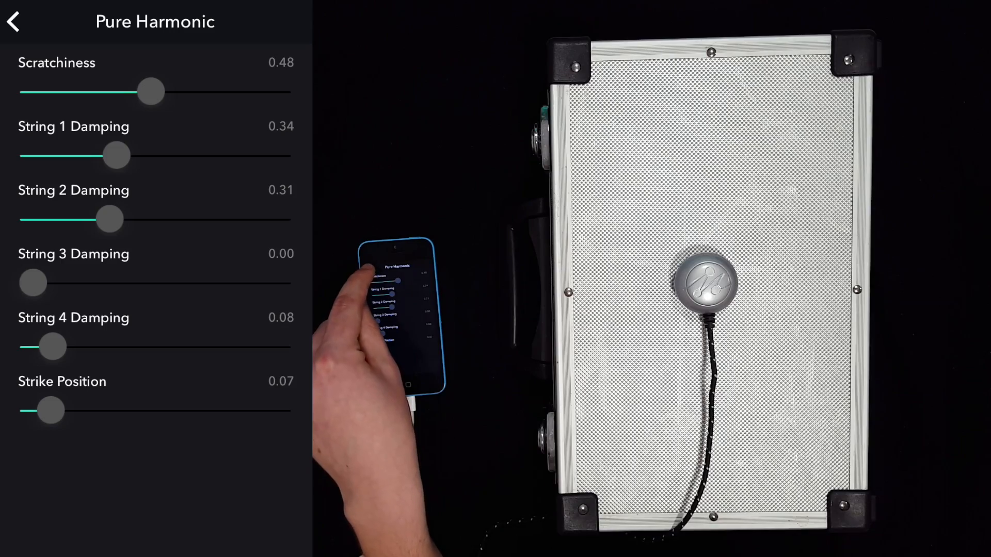
pyautogui.moveTo(117, 156); pyautogui.dragTo(91, 155)
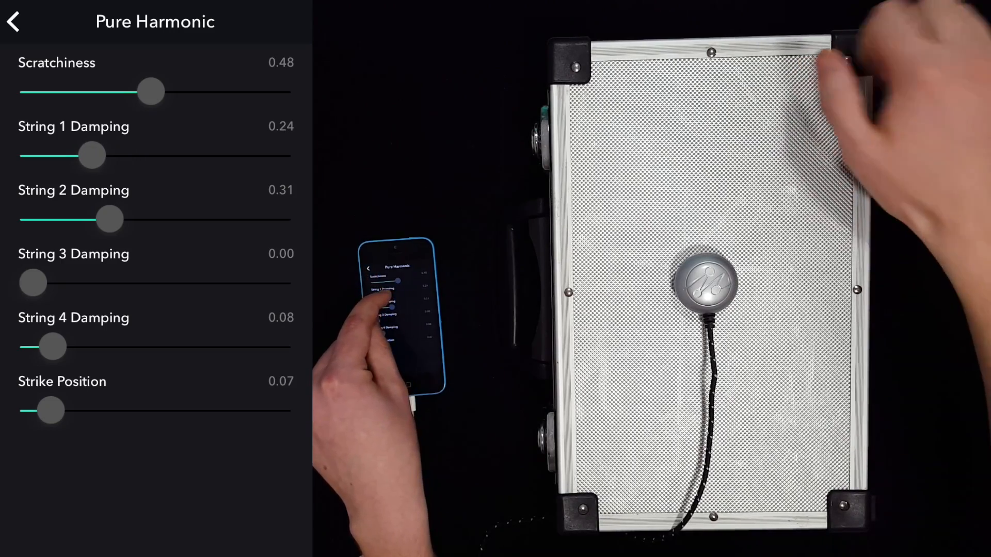
pyautogui.click(12, 24)
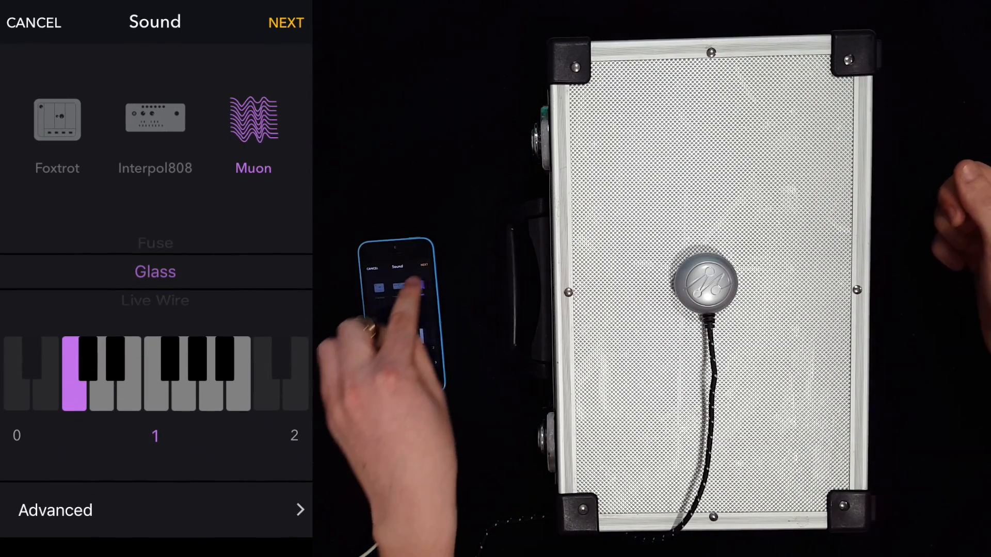
# Pick the Muon engine with the Glass preset at octave 1 for the fourth gesture.
pyautogui.click(285, 22)
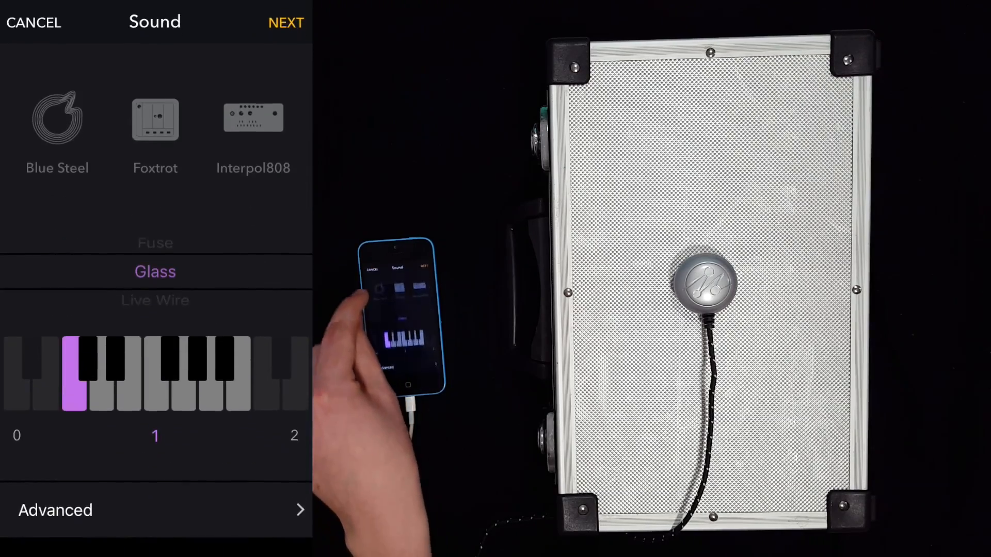
# Assign the Blue Steel Funky Guit preset at octave 2 to the fourth gesture.
pyautogui.click(55, 120)
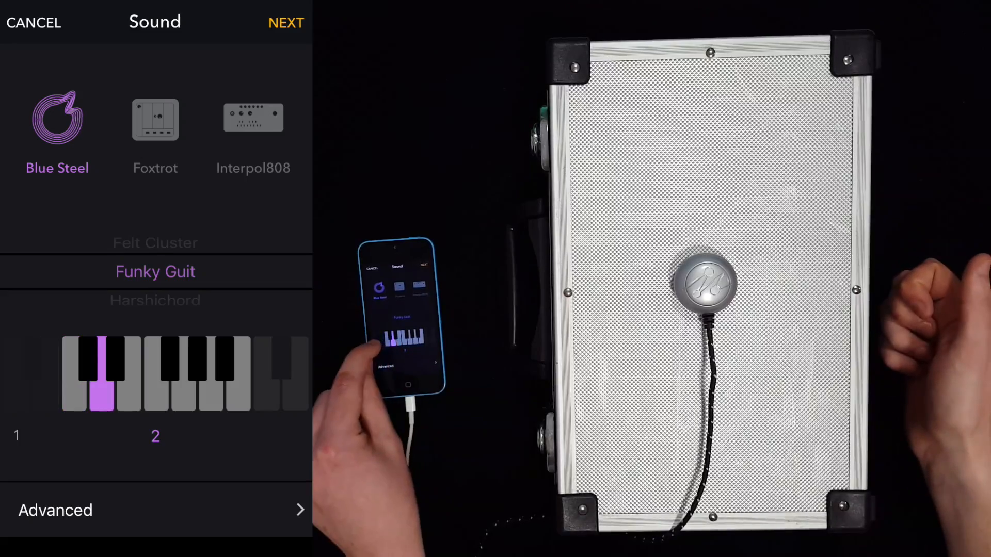
pyautogui.click(287, 22)
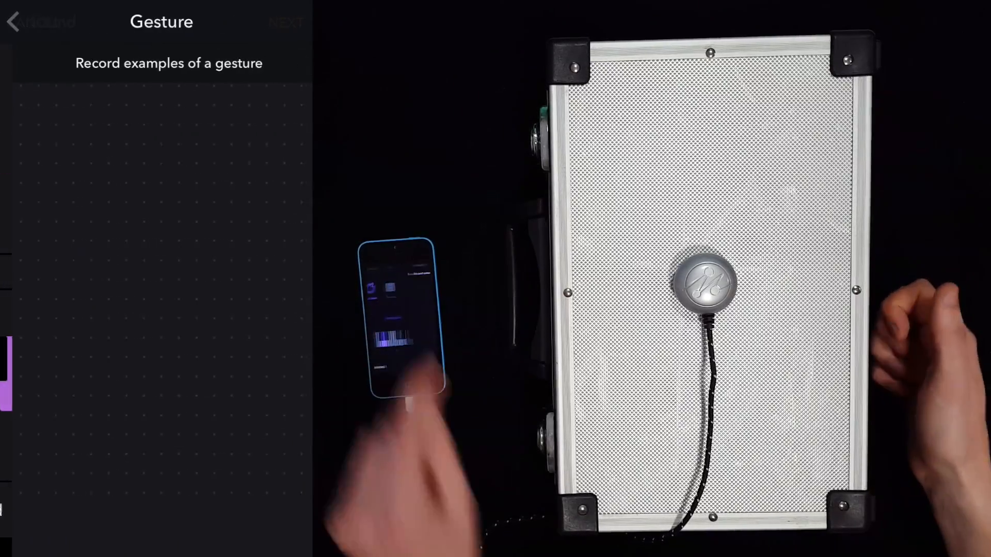